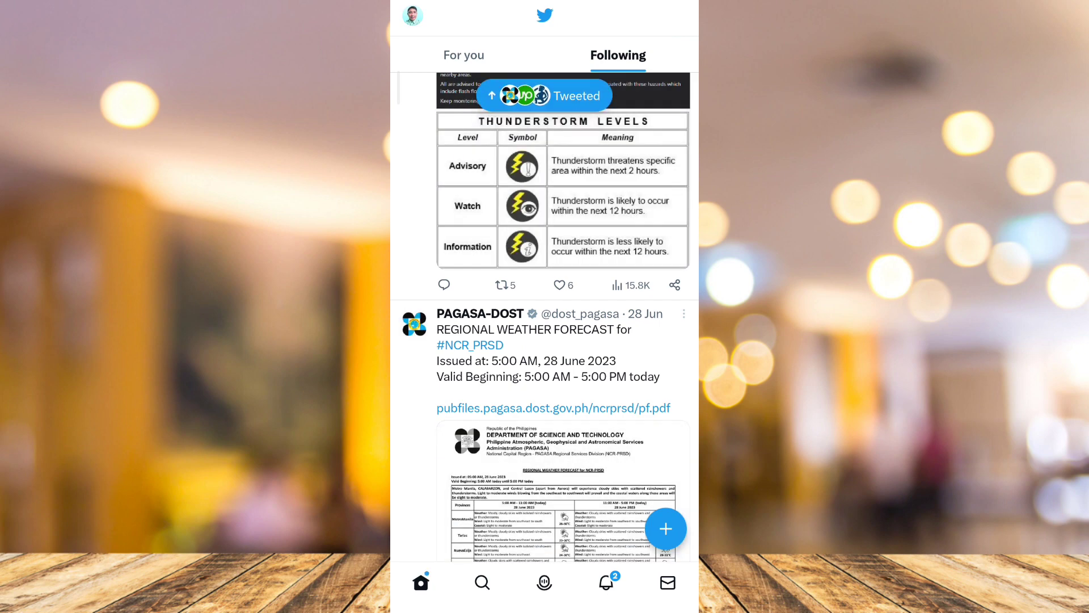
- Leave Twitter for the home screen and bring up the Google Play Store
left_click(606, 582)
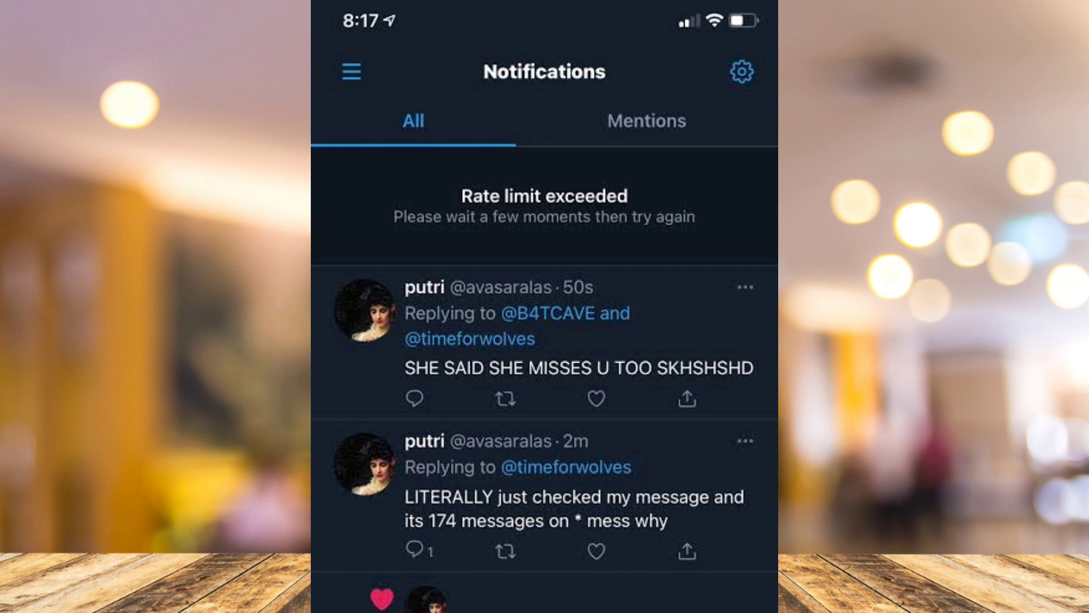
key("home")
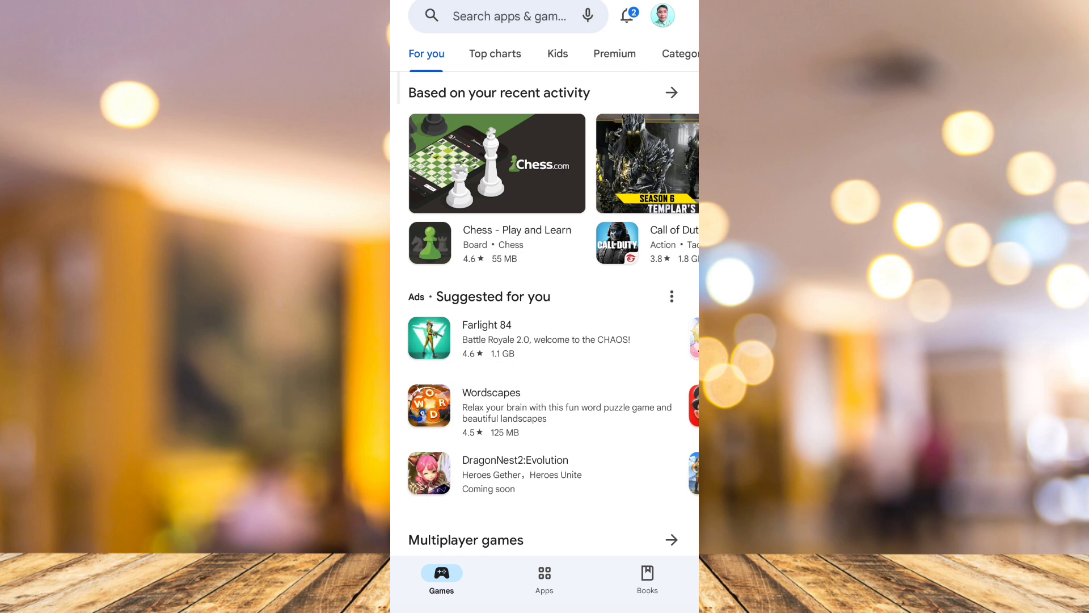
- Search the Play Store for Twitter, update it, and switch to recent apps
left_click(507, 16)
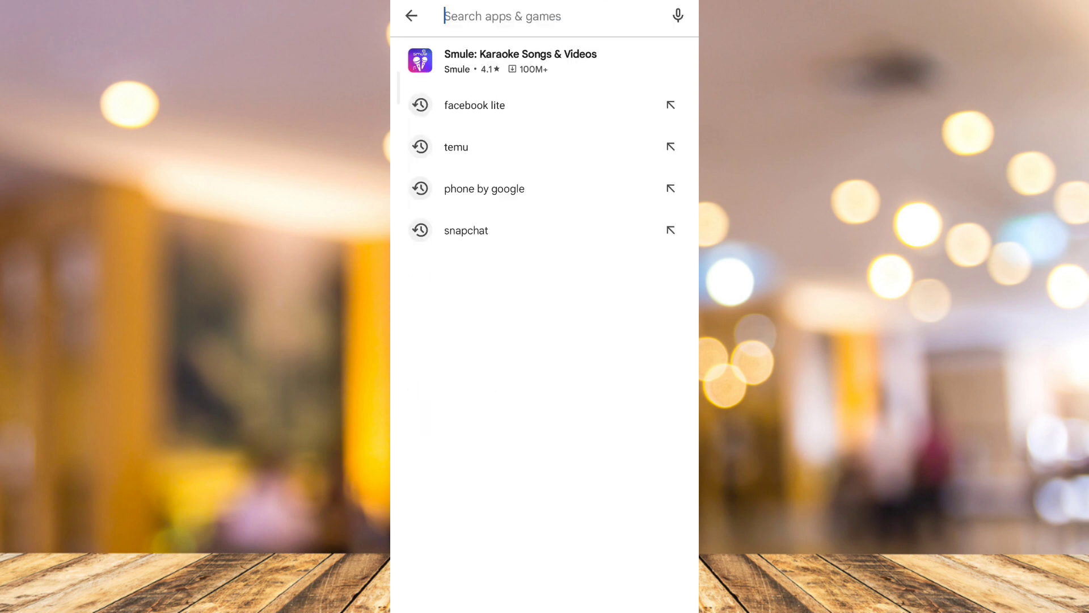
type("tw")
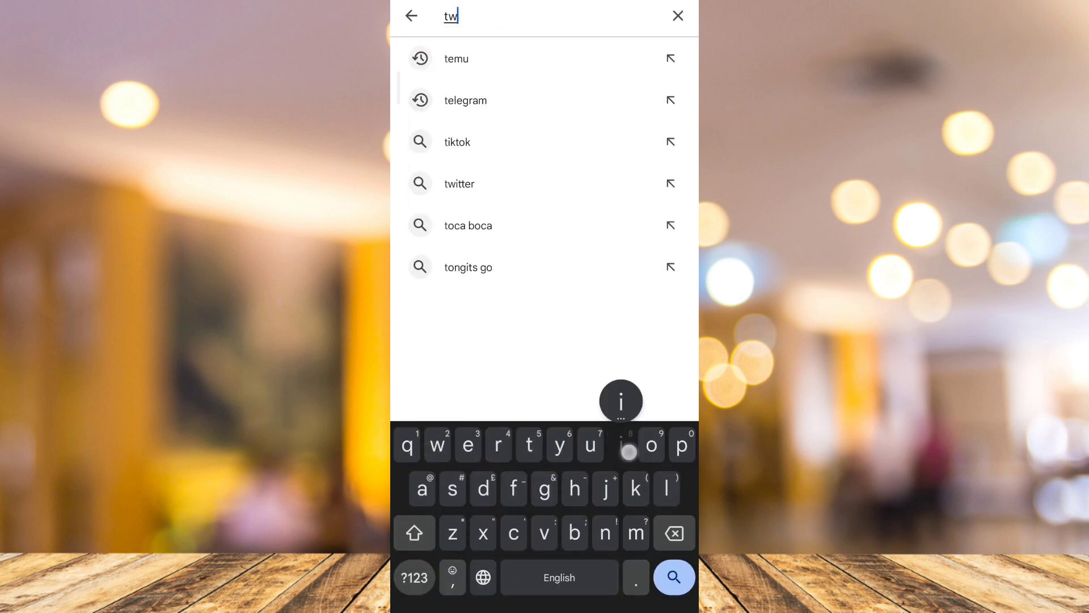
left_click(459, 183)
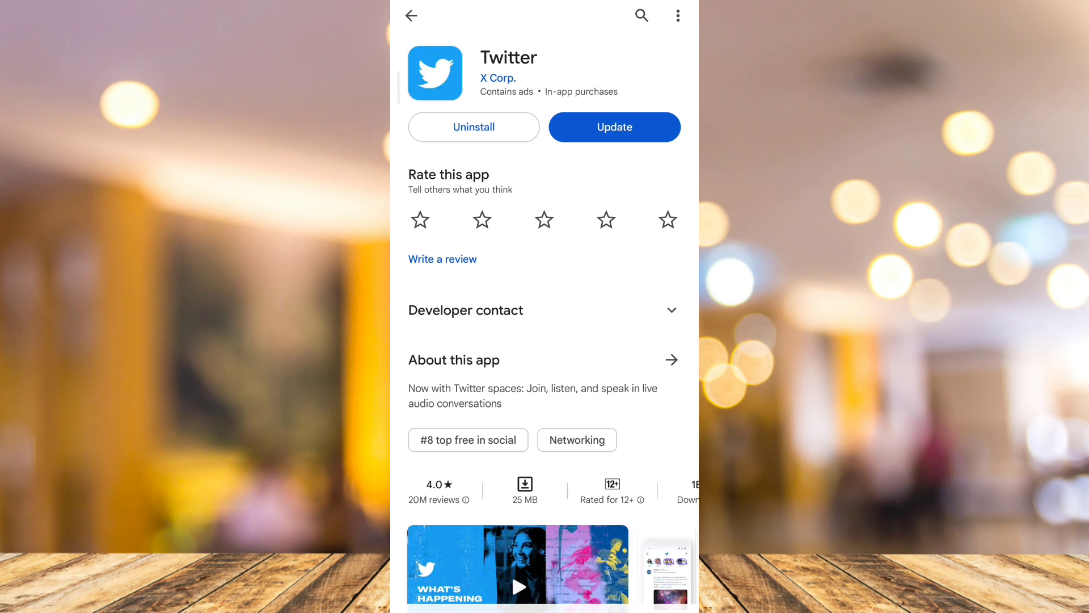
left_click(614, 127)
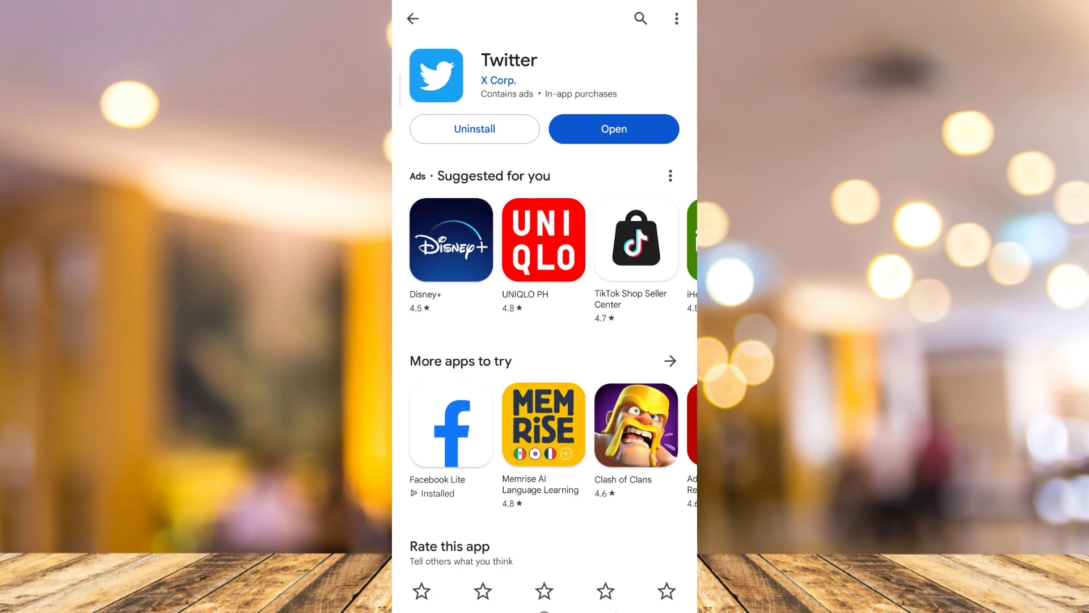
left_click(612, 129)
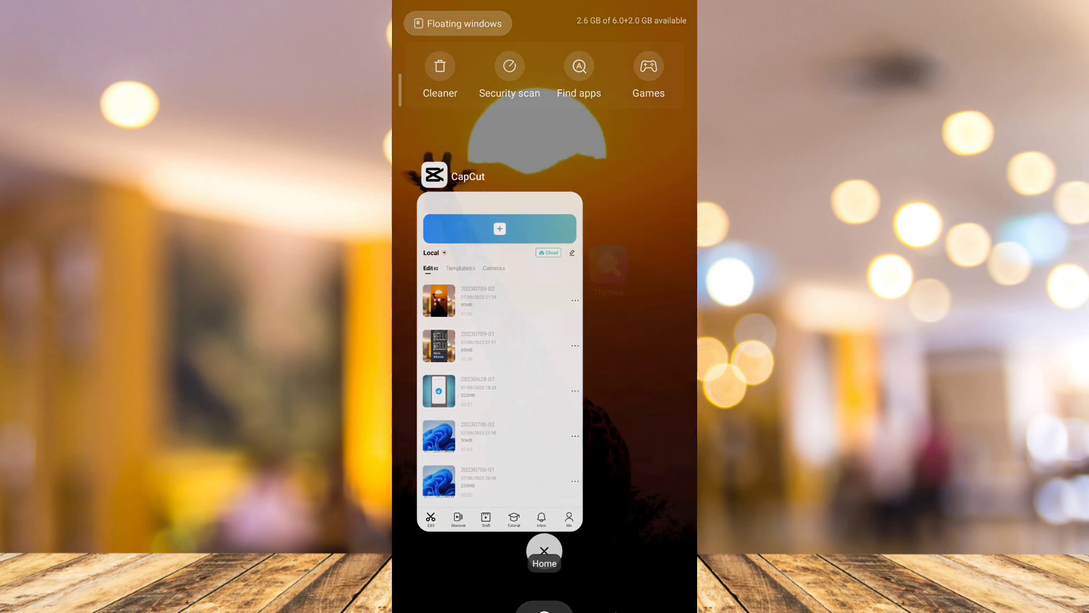
- Clear all running apps from the recents overview
left_click(544, 553)
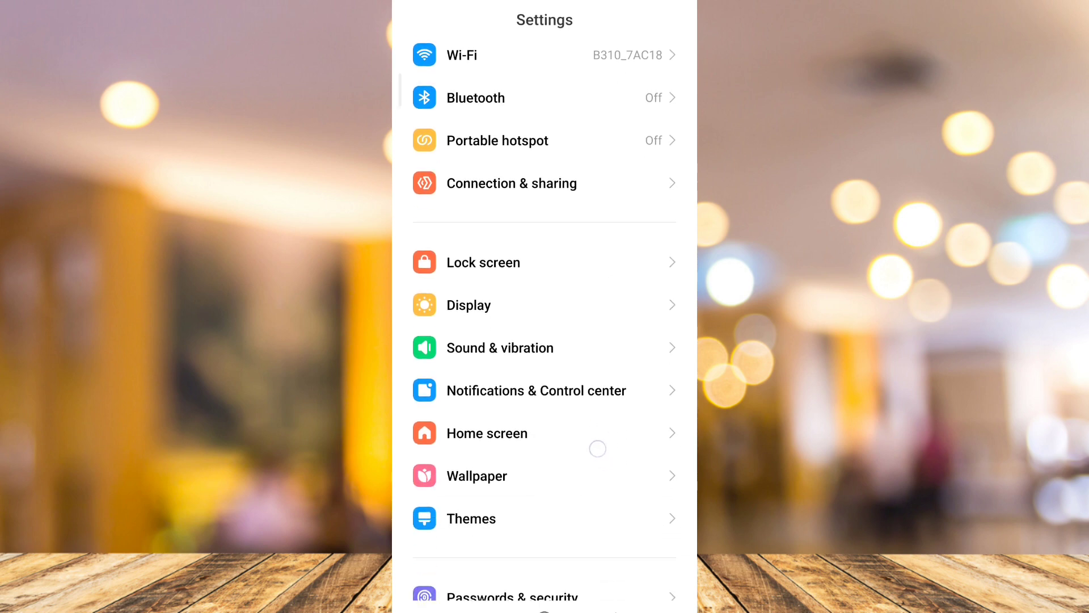
- Find Twitter in the installed apps list by searching 'twitter'
scroll("down", 3)
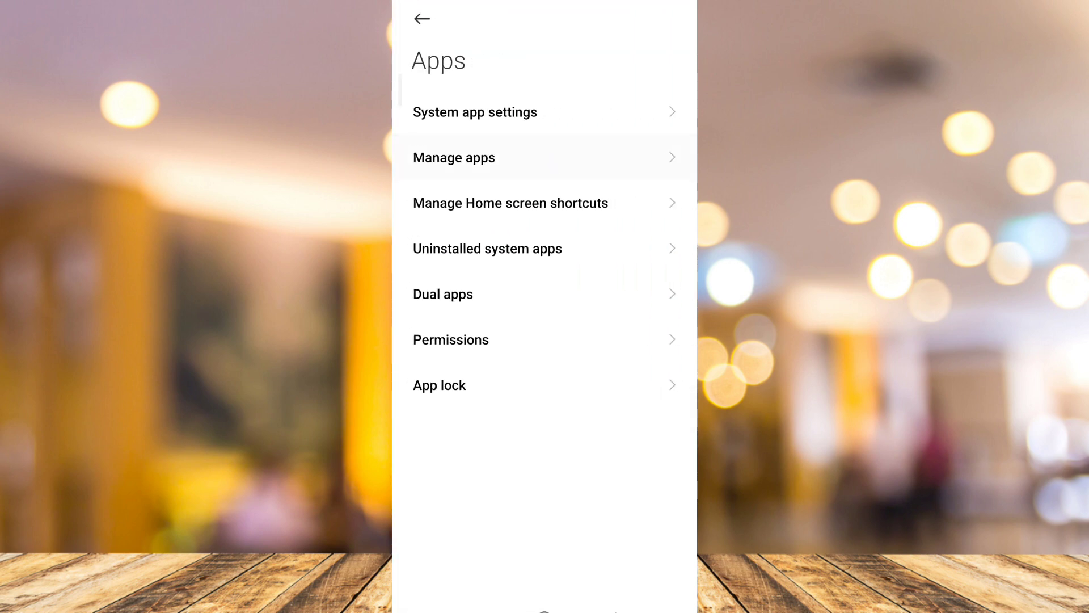
left_click(454, 157)
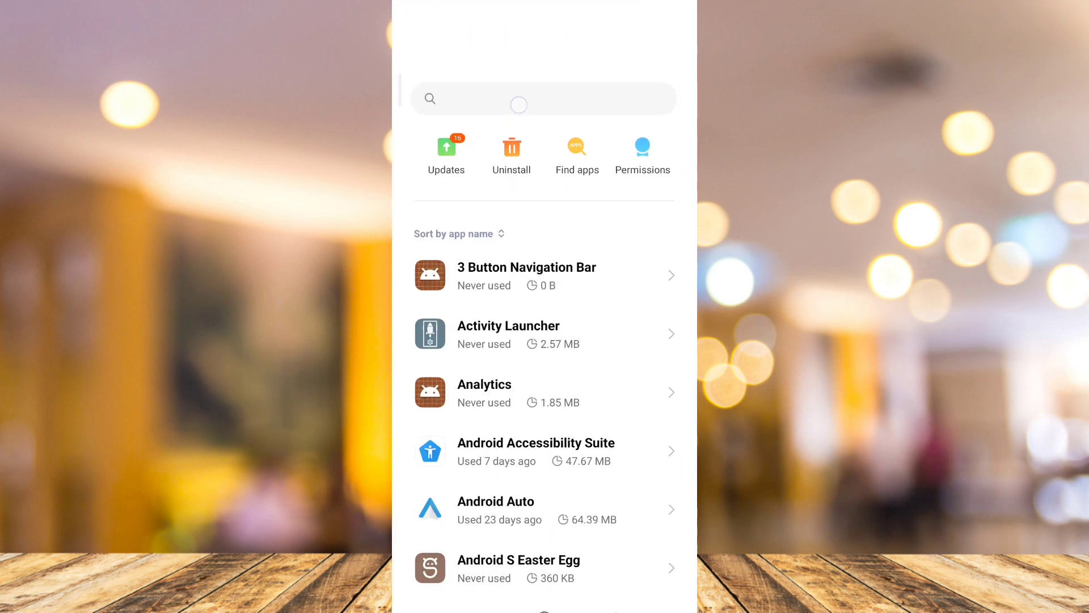
left_click(521, 98)
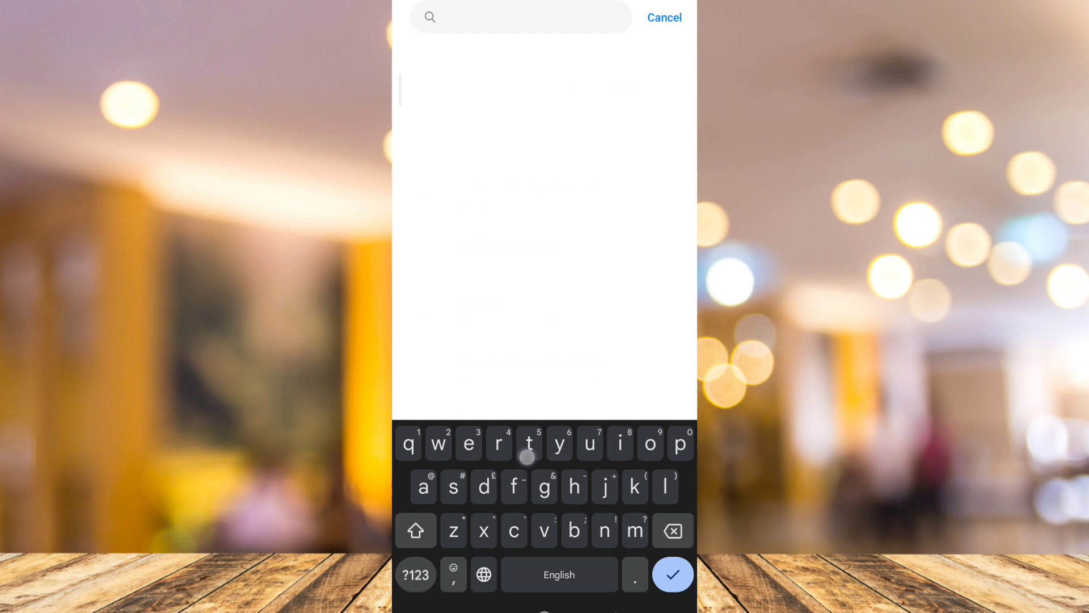
type("twitter")
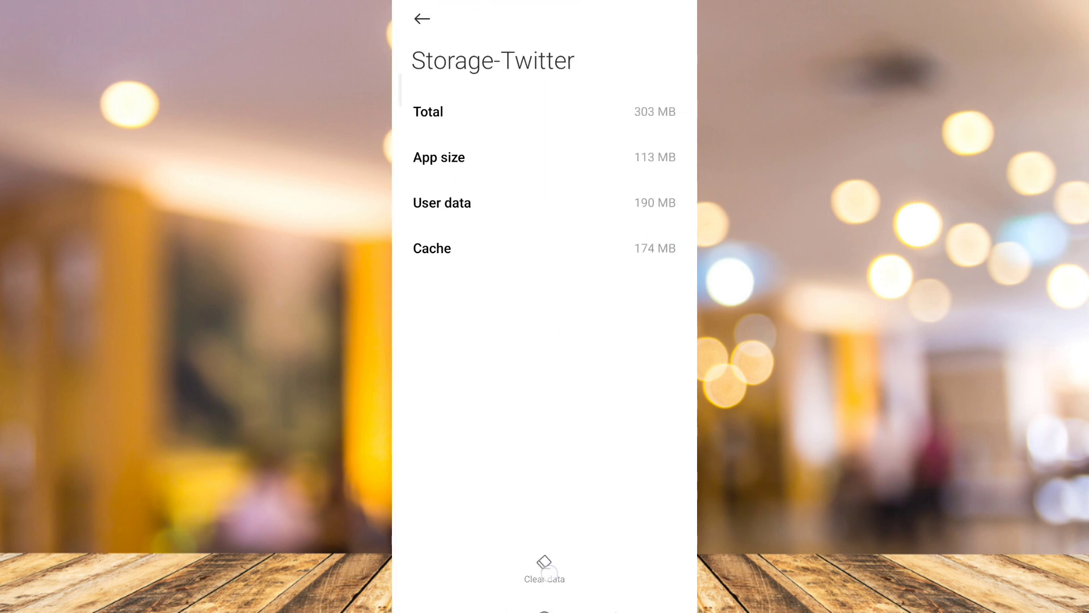
- Wipe Twitter's stored data and cache from its storage page
left_click(544, 566)
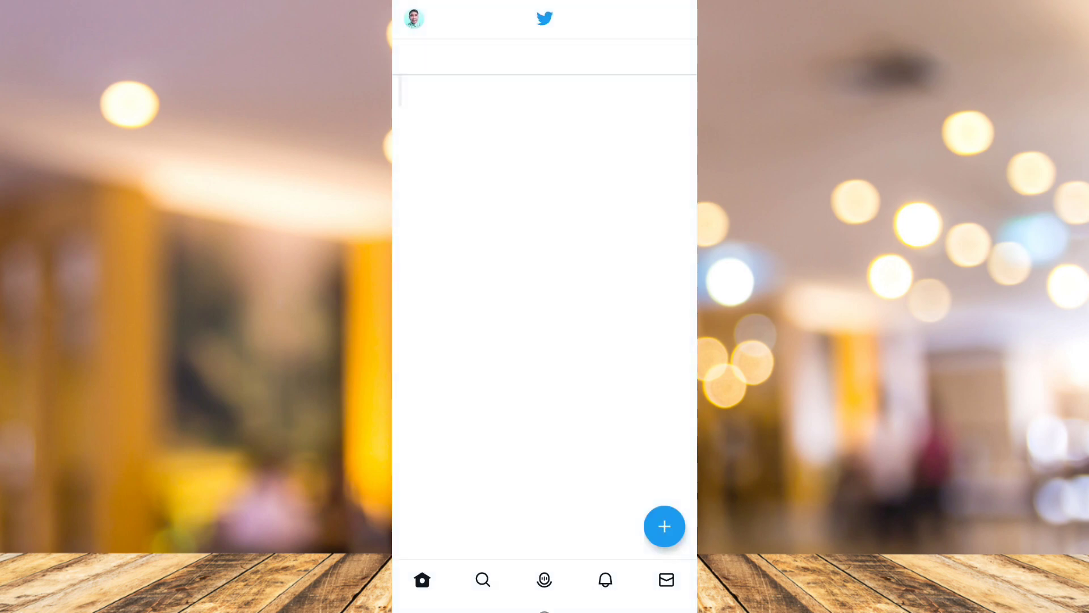
- Scroll the Following feed to confirm PAGASA-DOST weather tweets load
left_click(617, 57)
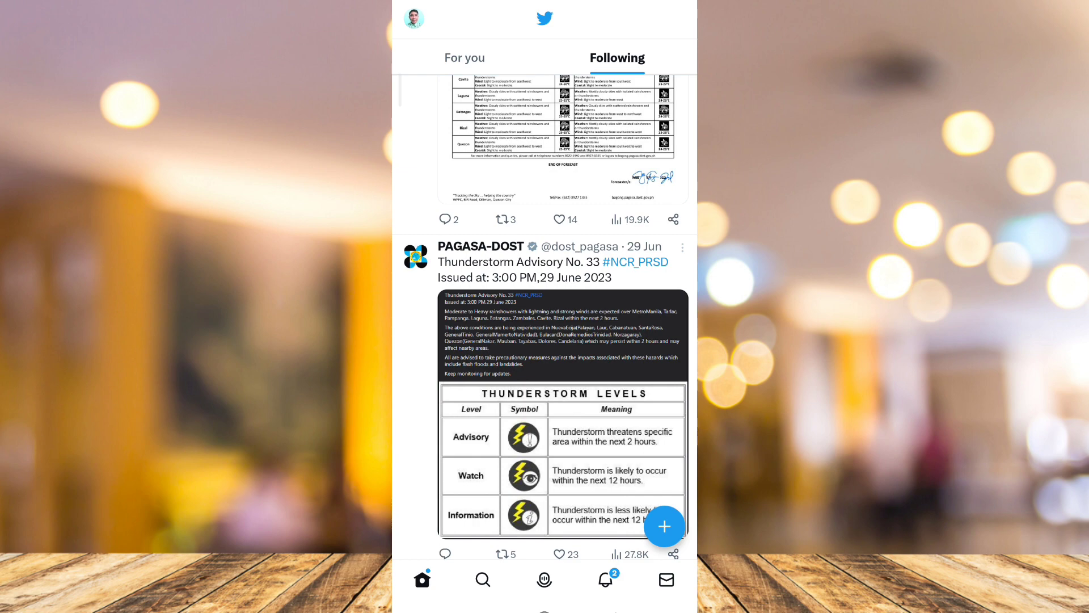
scroll("down", 3)
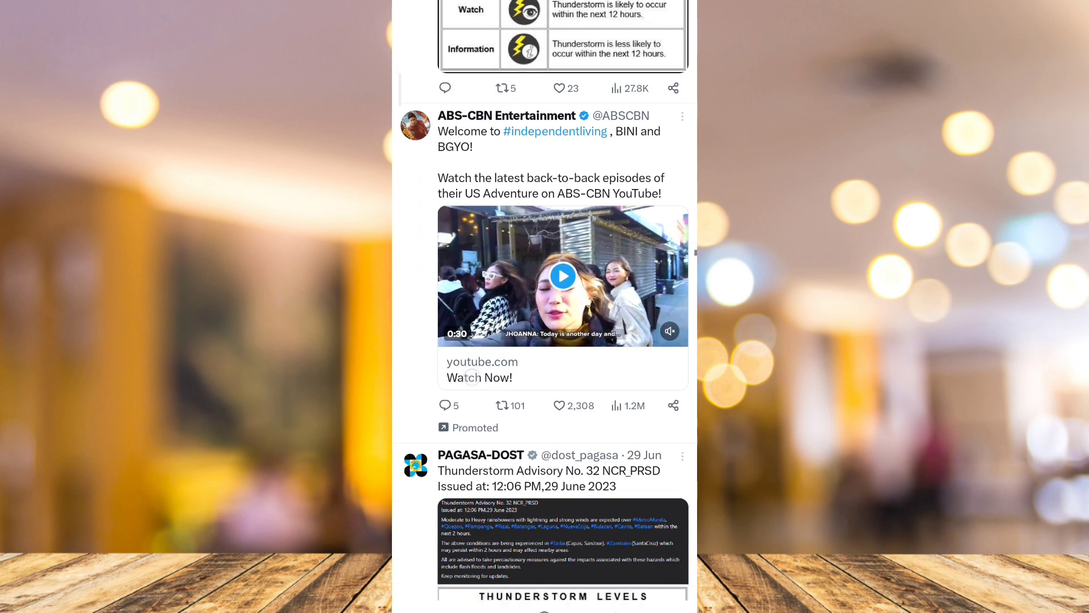
scroll("down", 3)
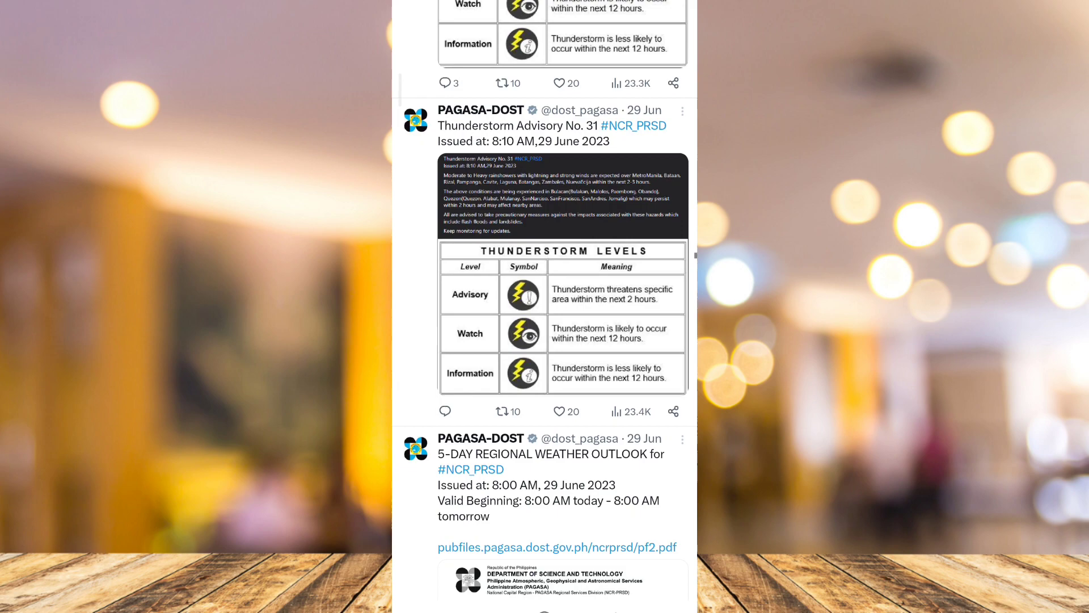
scroll("down", 3)
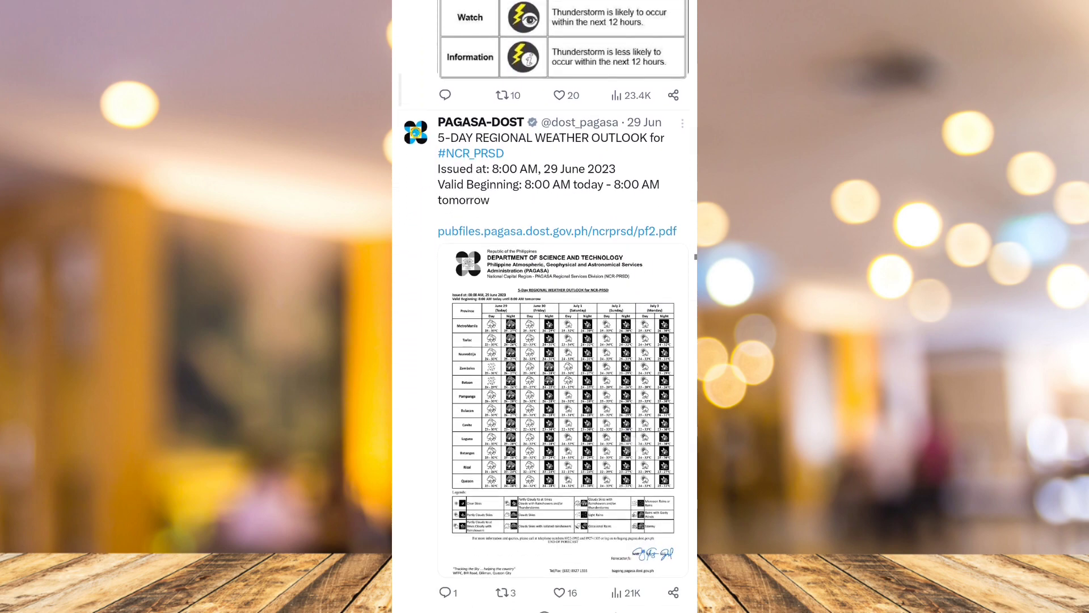